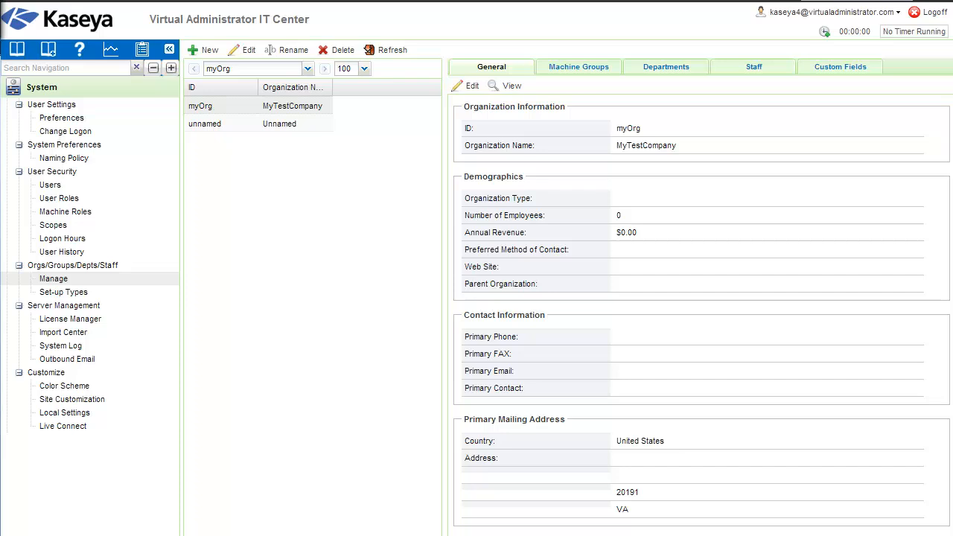
mouse_move(651, 253)
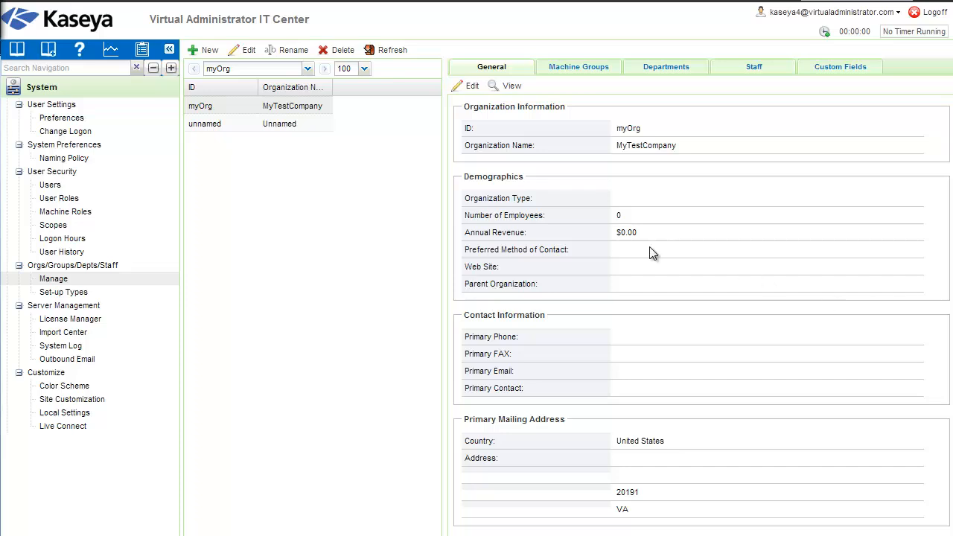
mouse_move(73, 265)
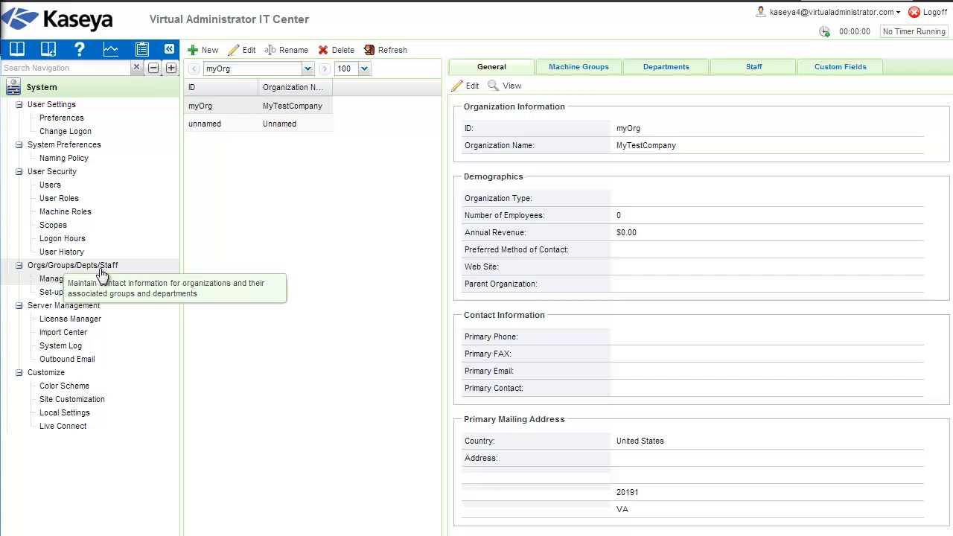
mouse_move(52, 278)
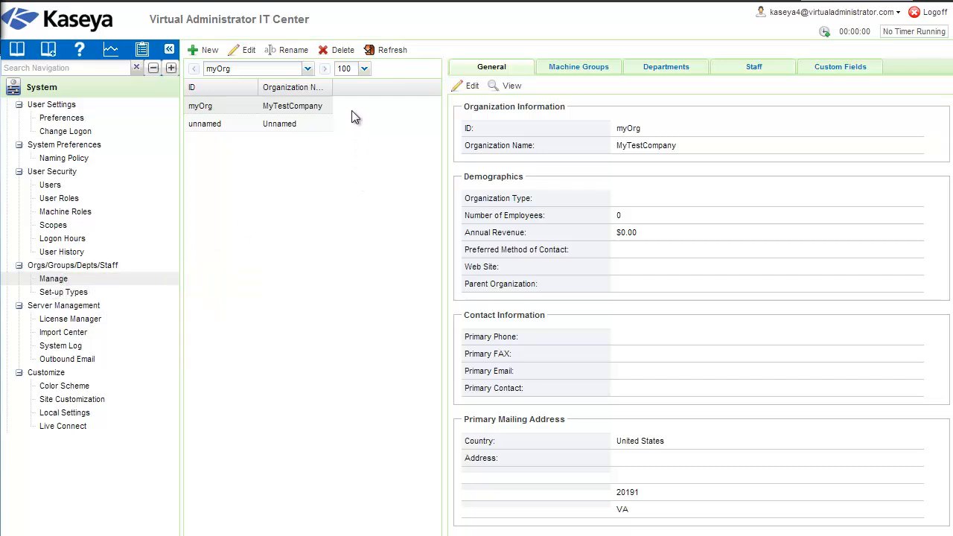
mouse_move(351, 140)
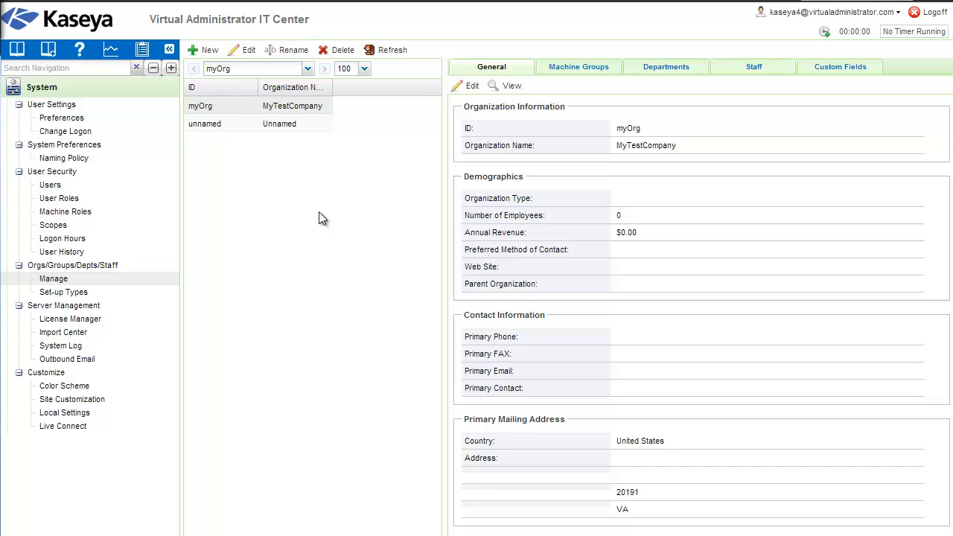
mouse_move(276, 152)
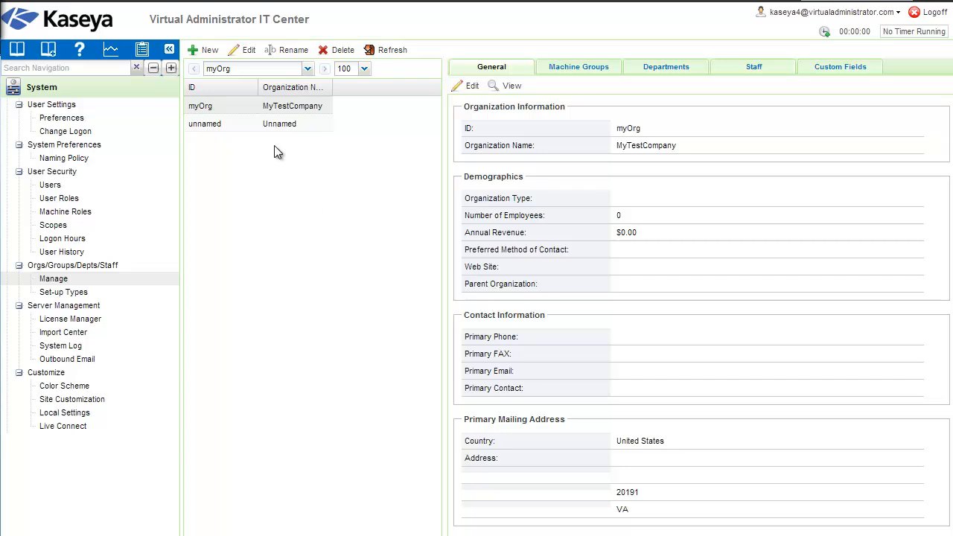
mouse_move(209, 50)
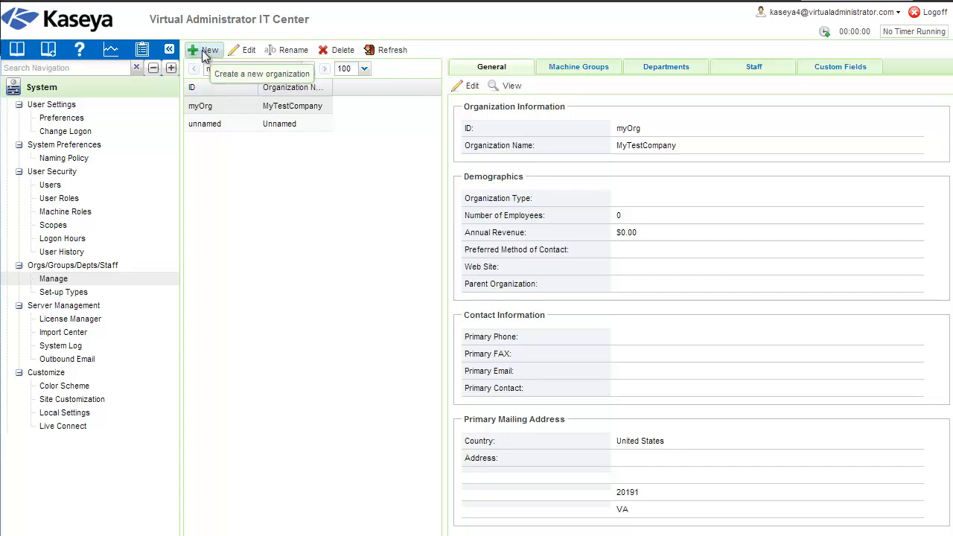
Start a new organization with ID 'abc', name 'ABC Company', and no org type.
left_click(209, 50)
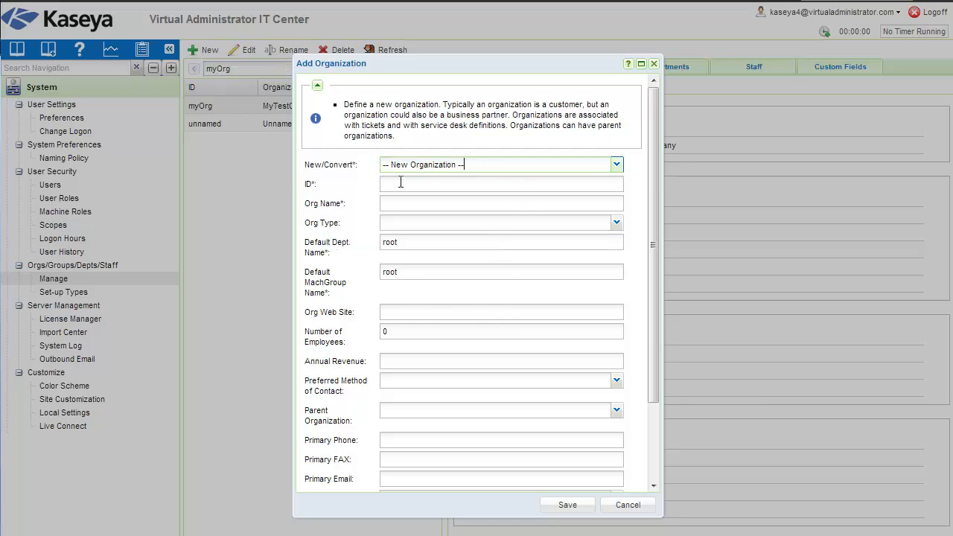
left_click(500, 184)
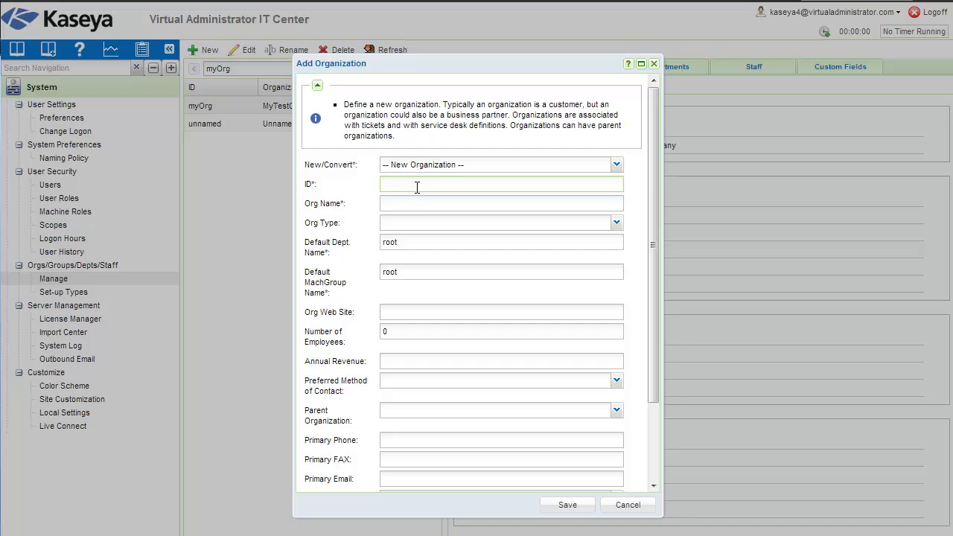
type("abc")
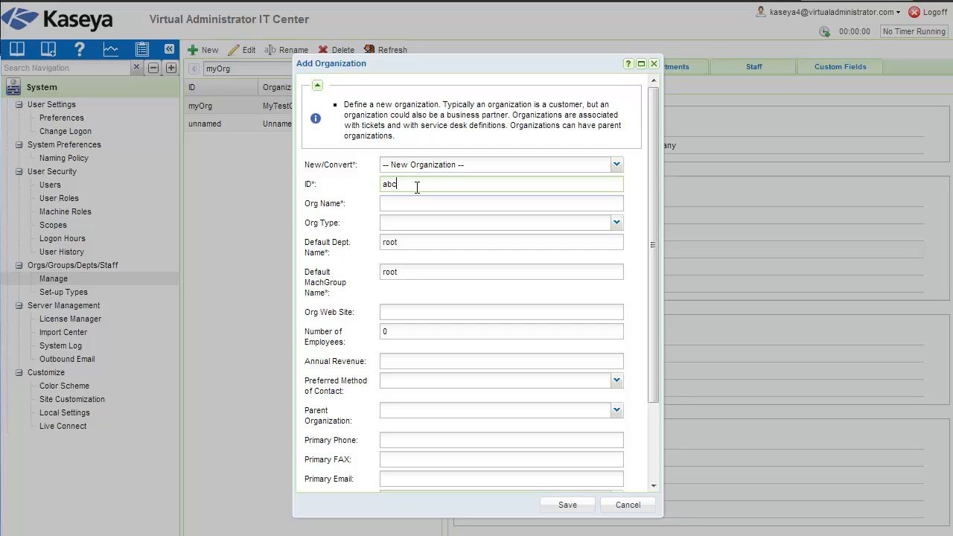
mouse_move(412, 215)
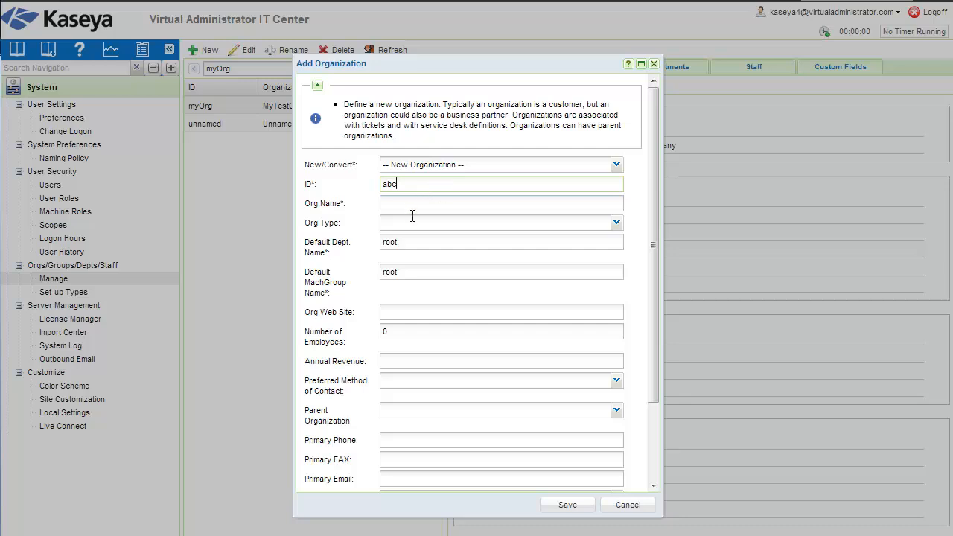
type("ABC")
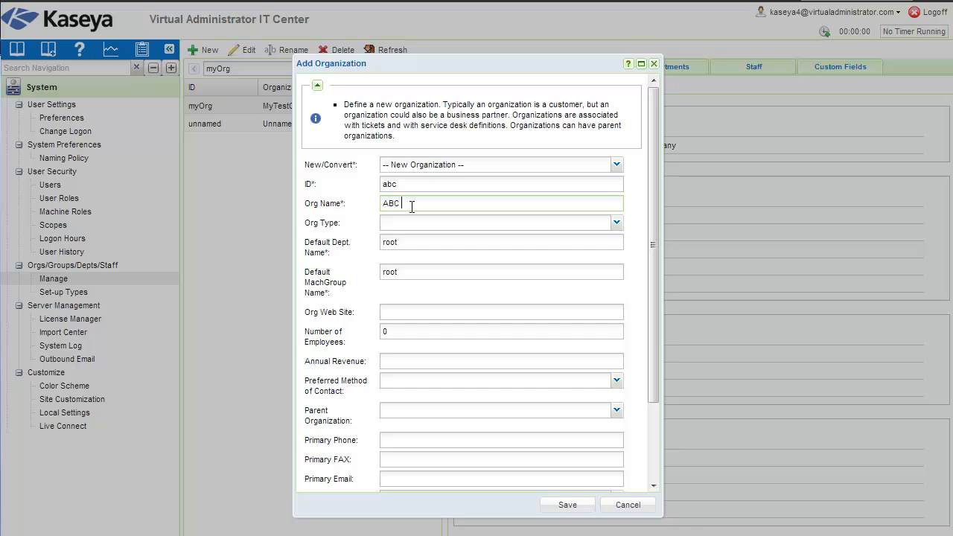
type("Company")
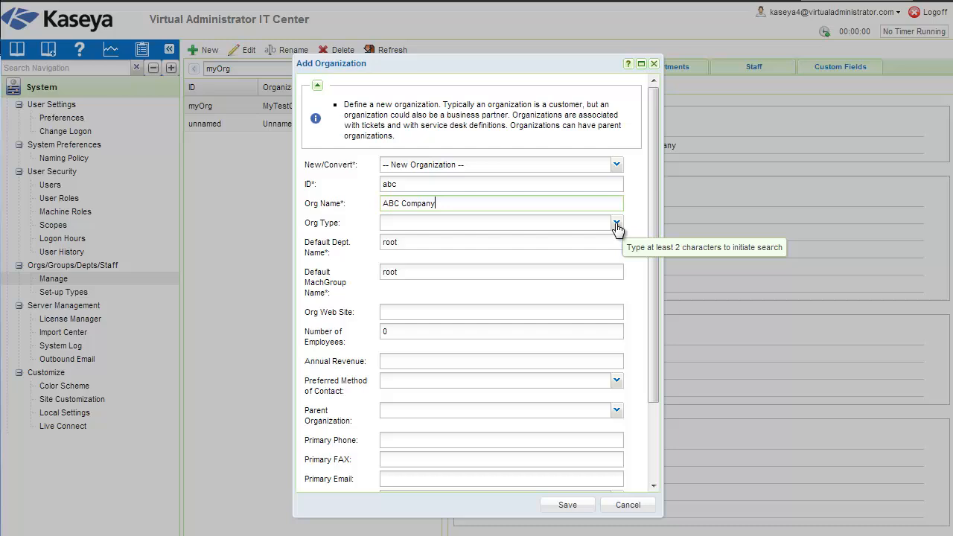
left_click(616, 222)
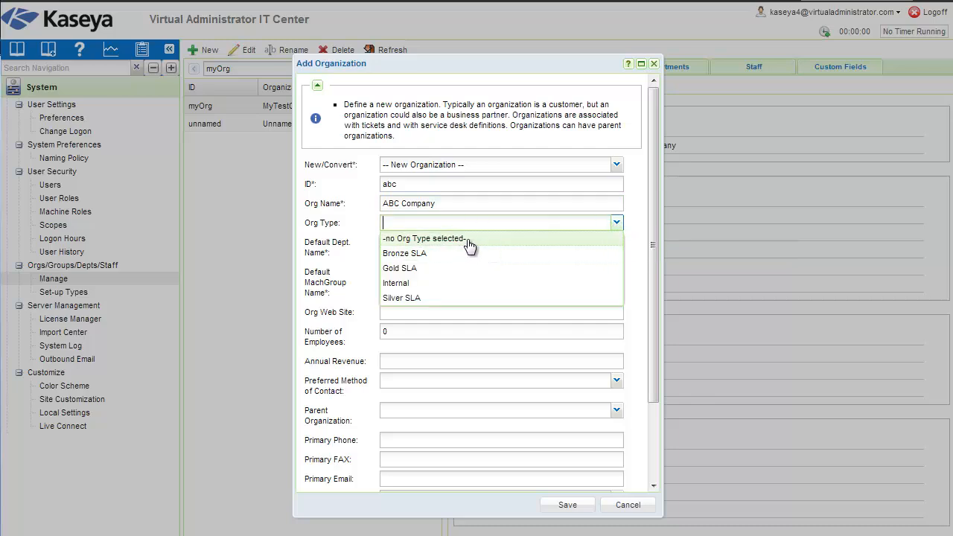
left_click(425, 238)
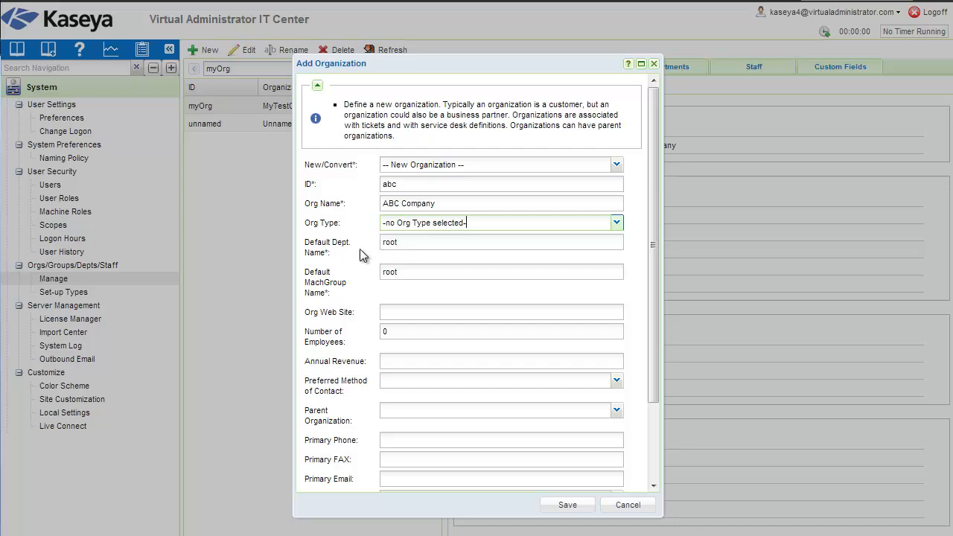
mouse_move(335, 292)
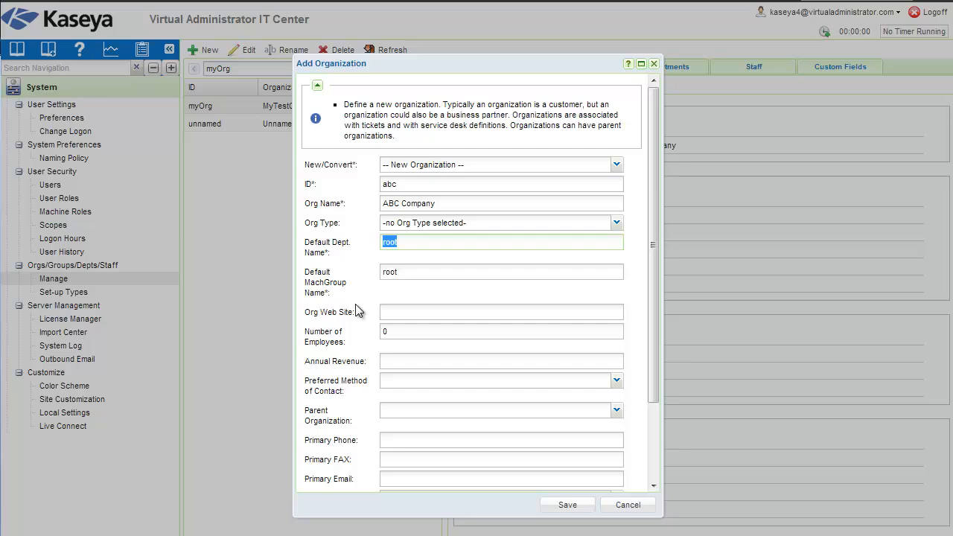
Set the default department and machine group to 'main' and save the organization.
type("hq")
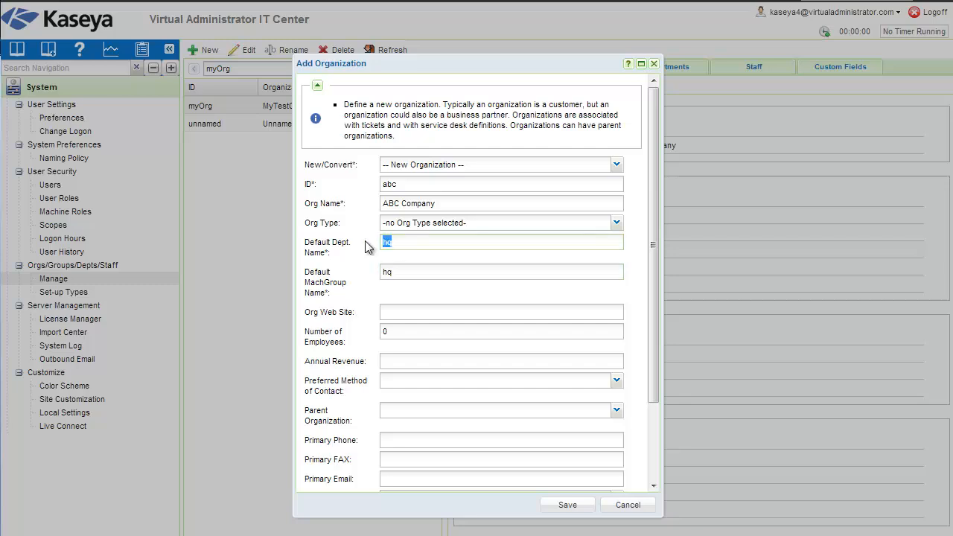
type("main")
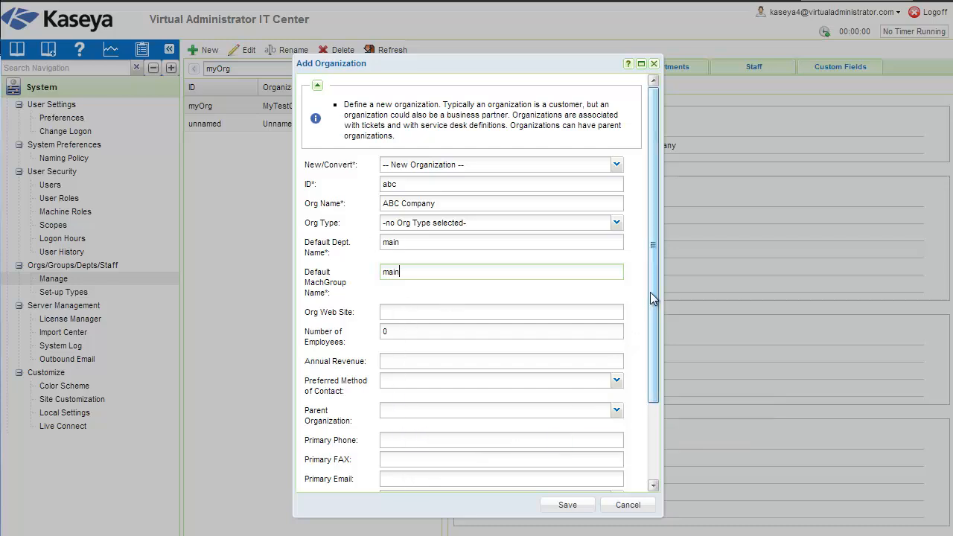
scroll("down", 3)
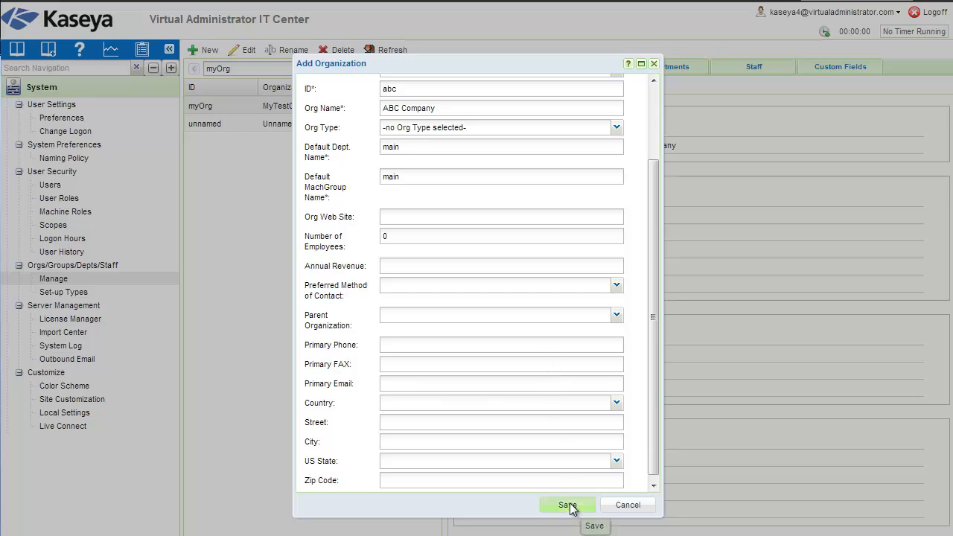
left_click(567, 505)
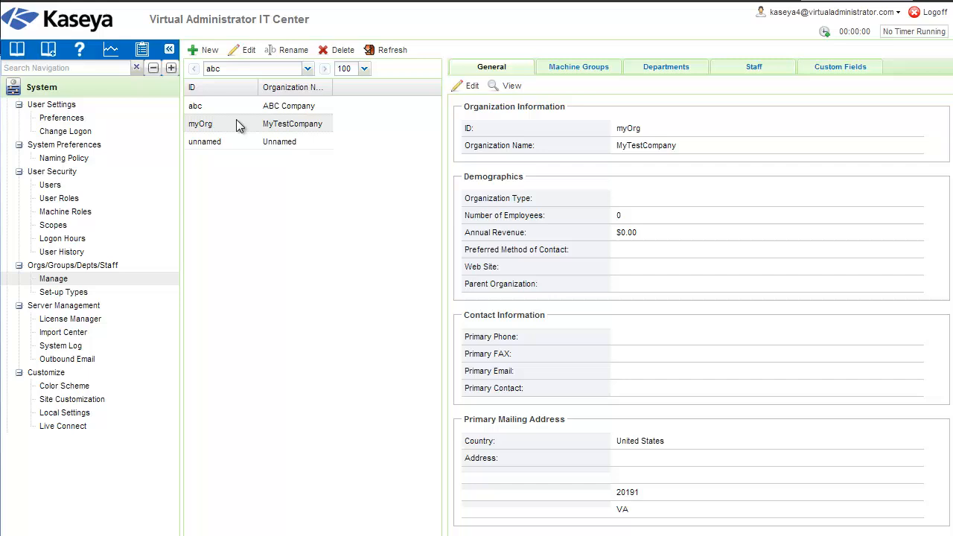
Select the abc organization and show its Machine Groups tab, listing abc.main.
left_click(195, 105)
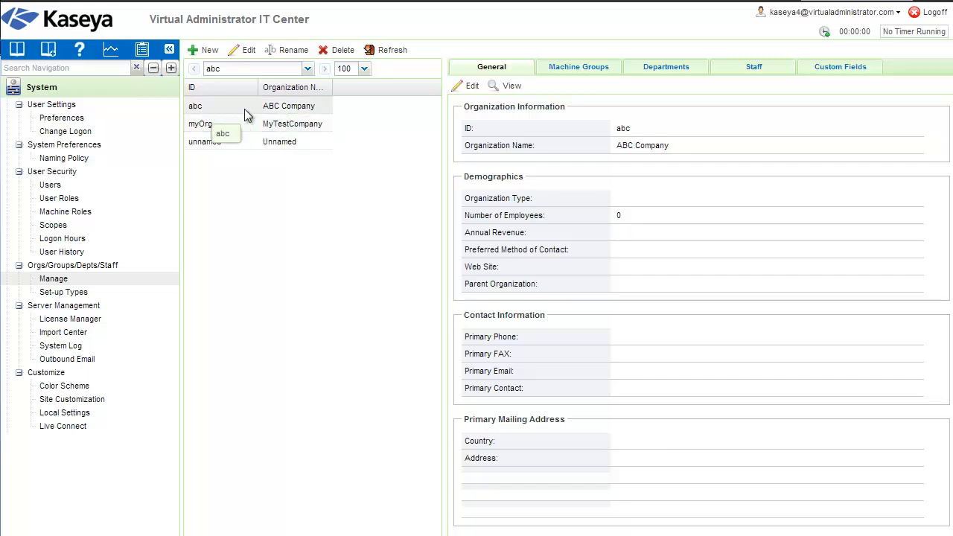
mouse_move(302, 112)
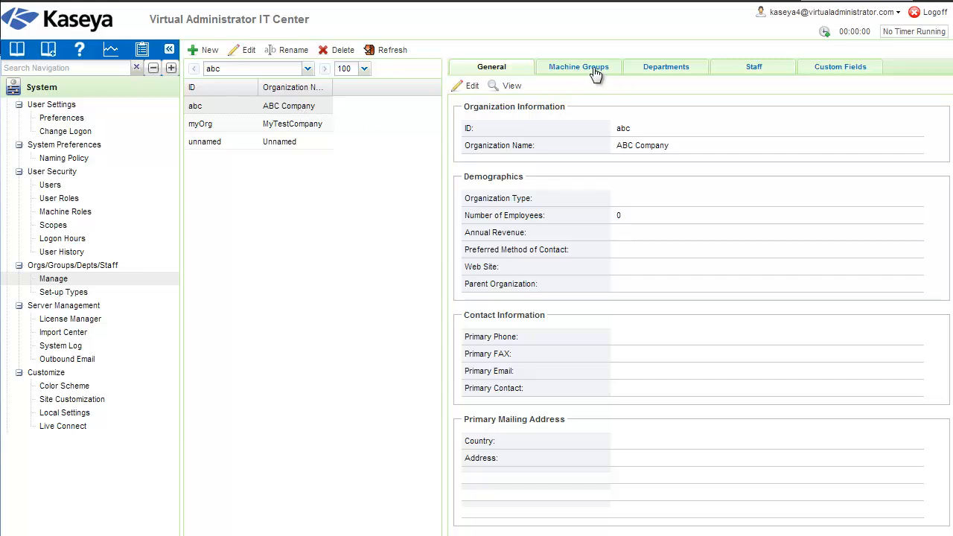
left_click(579, 67)
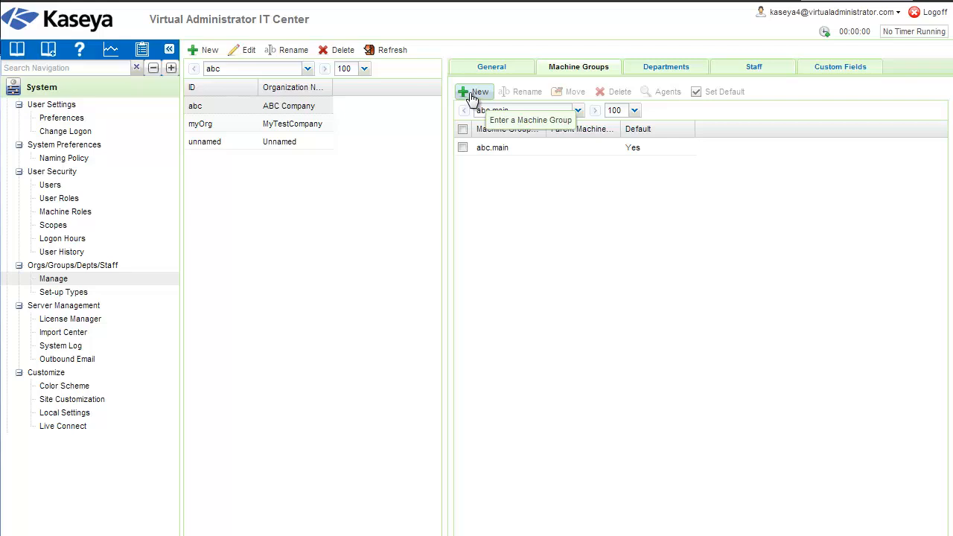
Create and save a new machine group named 'md' under abc.
left_click(473, 92)
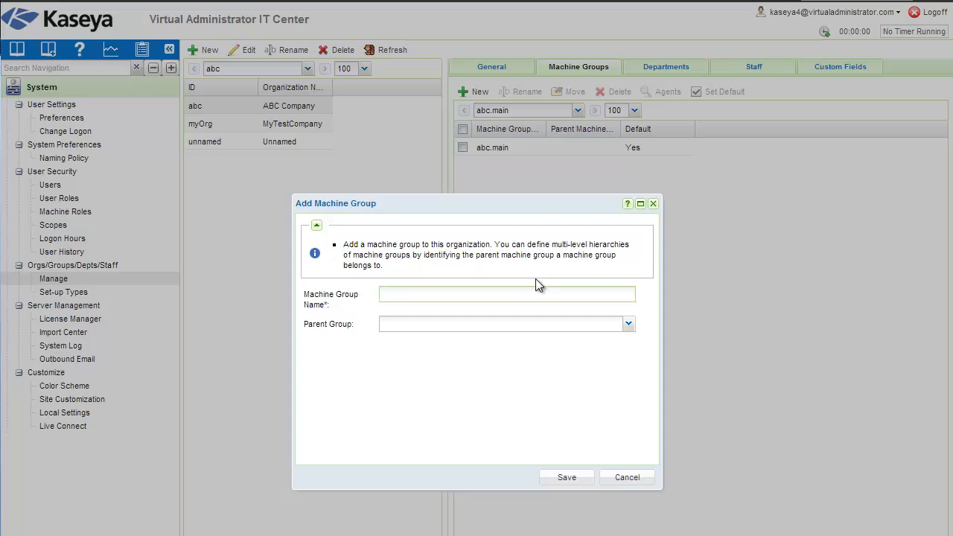
type("md")
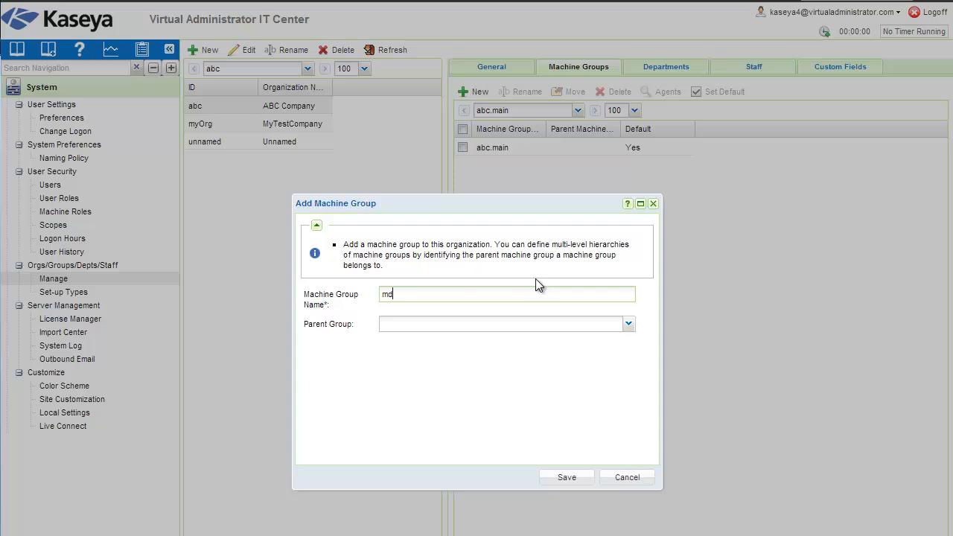
mouse_move(622, 501)
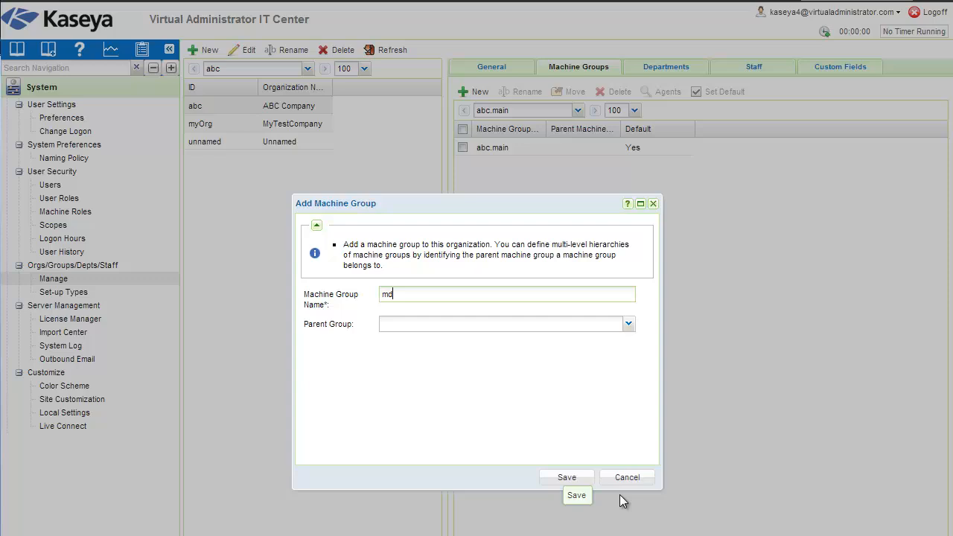
left_click(566, 477)
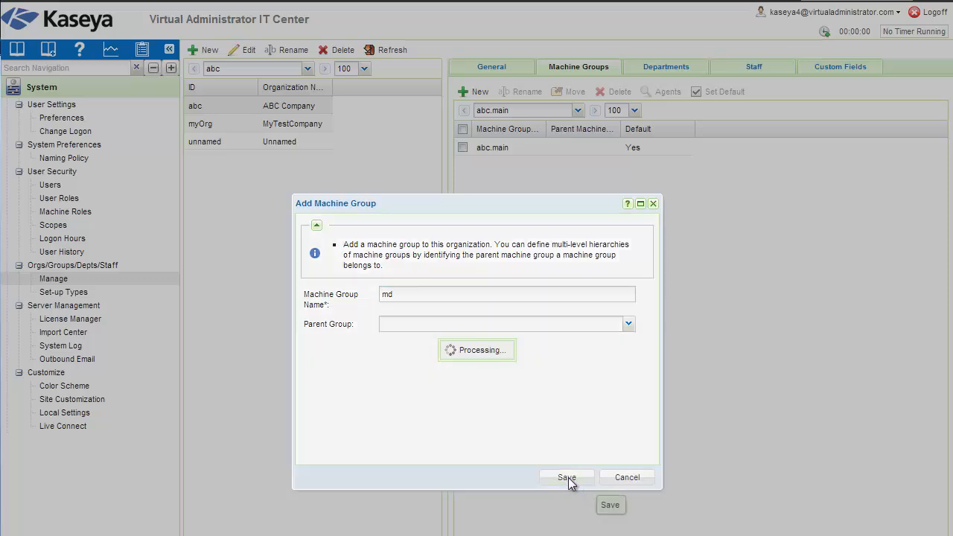
left_click(566, 477)
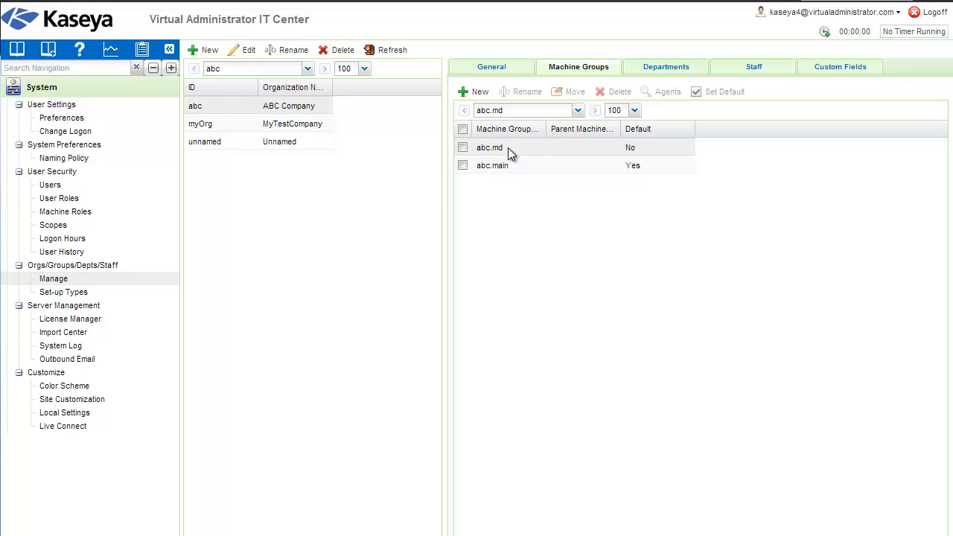
mouse_move(510, 157)
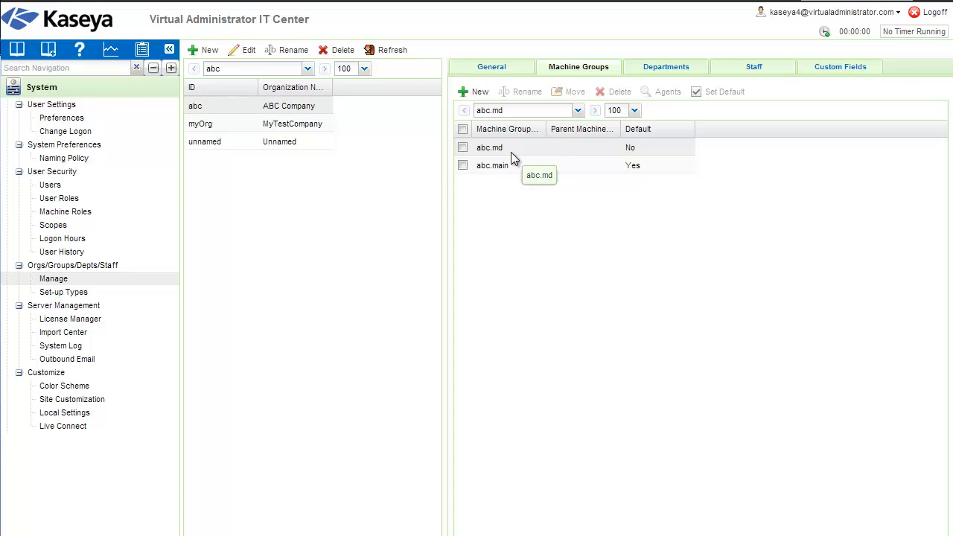
mouse_move(514, 158)
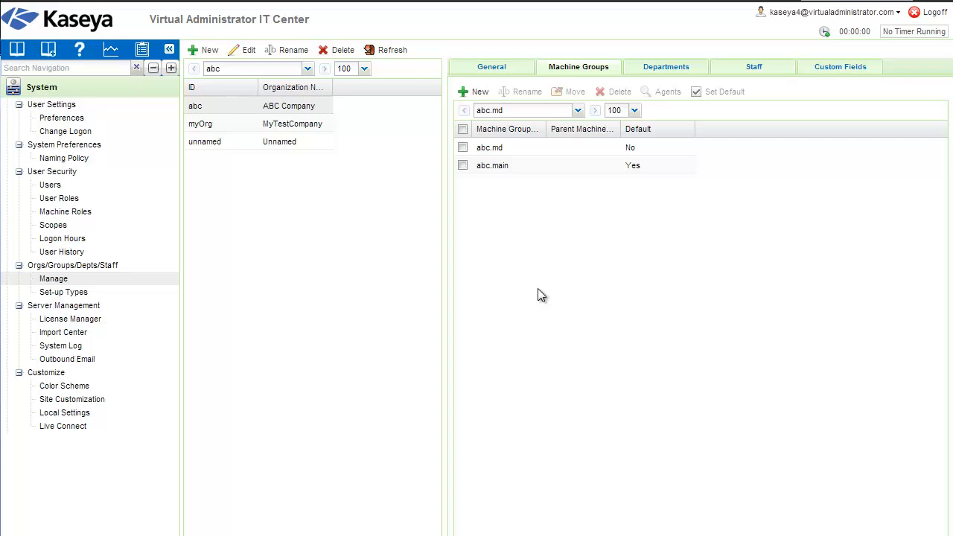
mouse_move(489, 147)
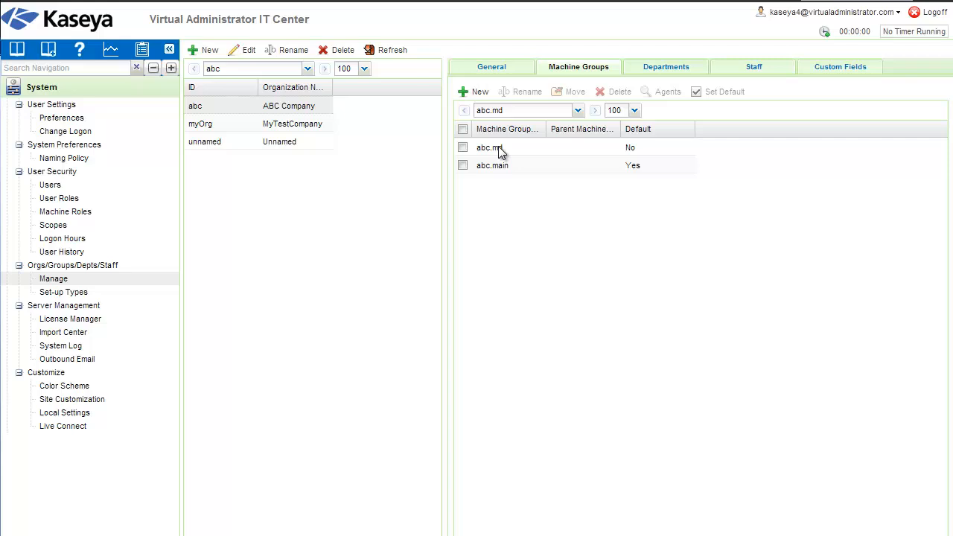
mouse_move(489, 147)
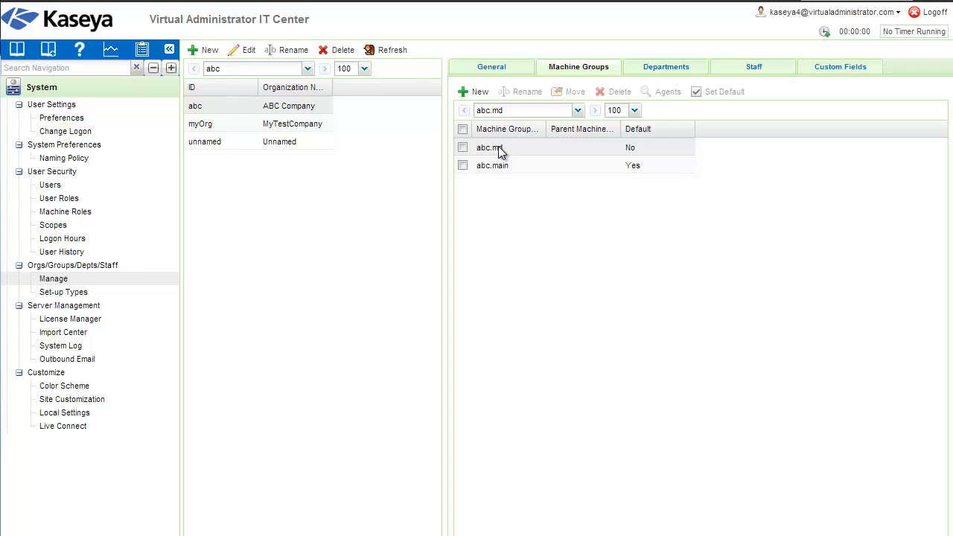
mouse_move(828, 12)
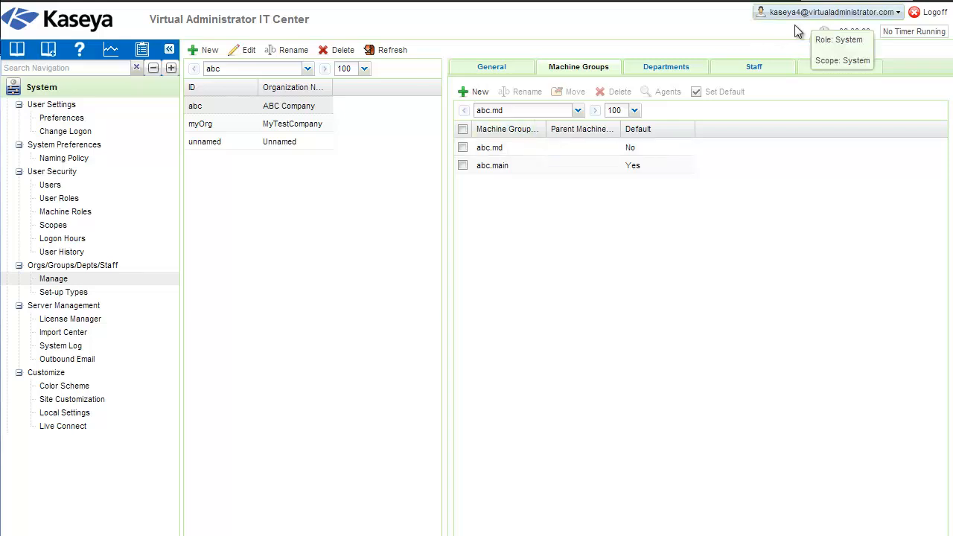
left_click(666, 66)
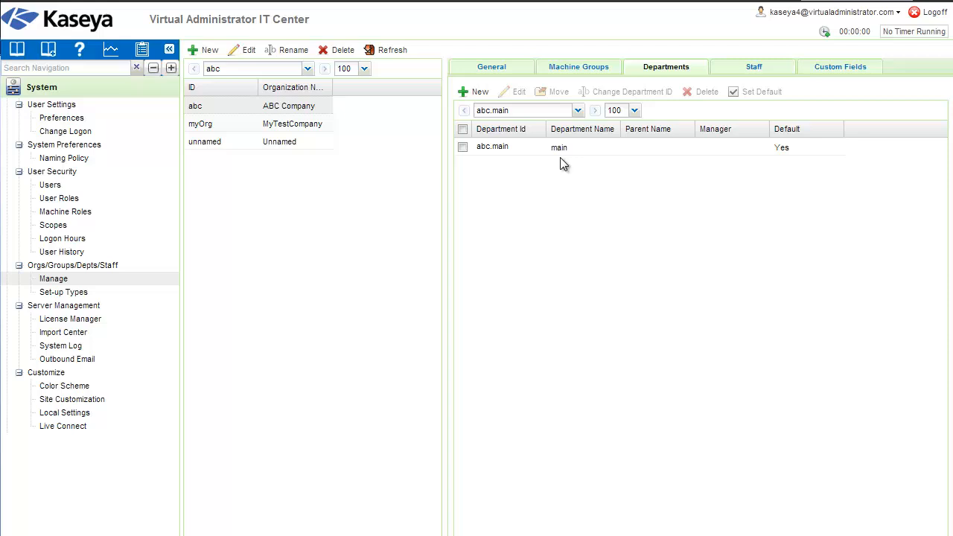
mouse_move(841, 77)
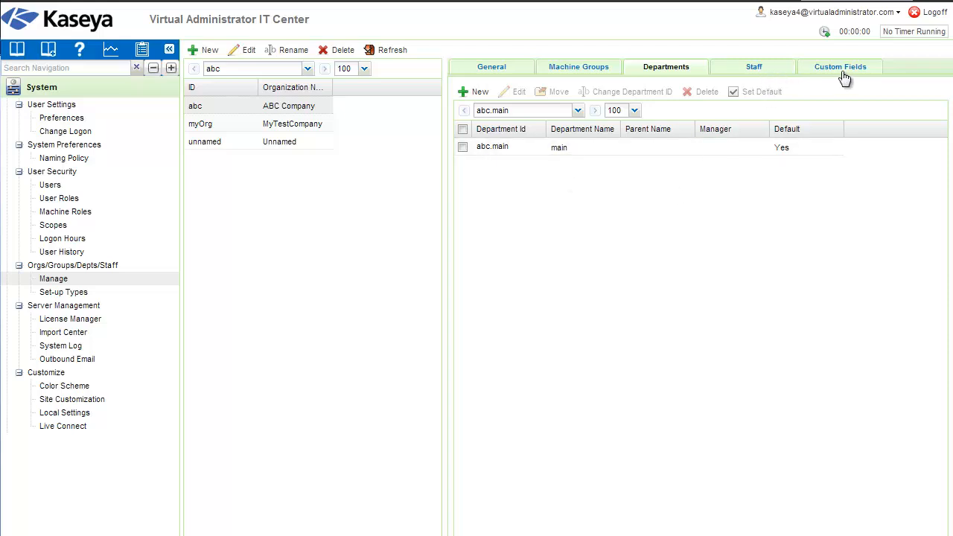
mouse_move(785, 229)
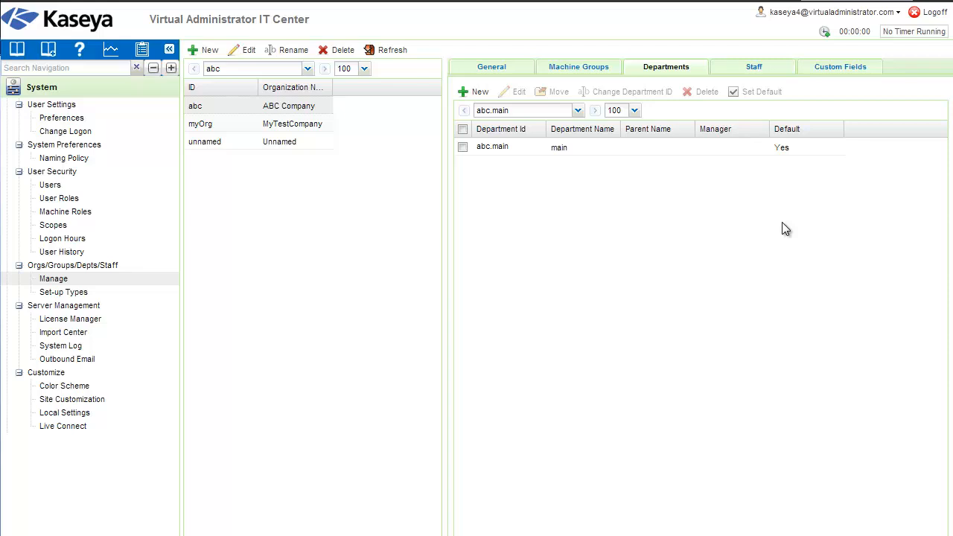
mouse_move(797, 229)
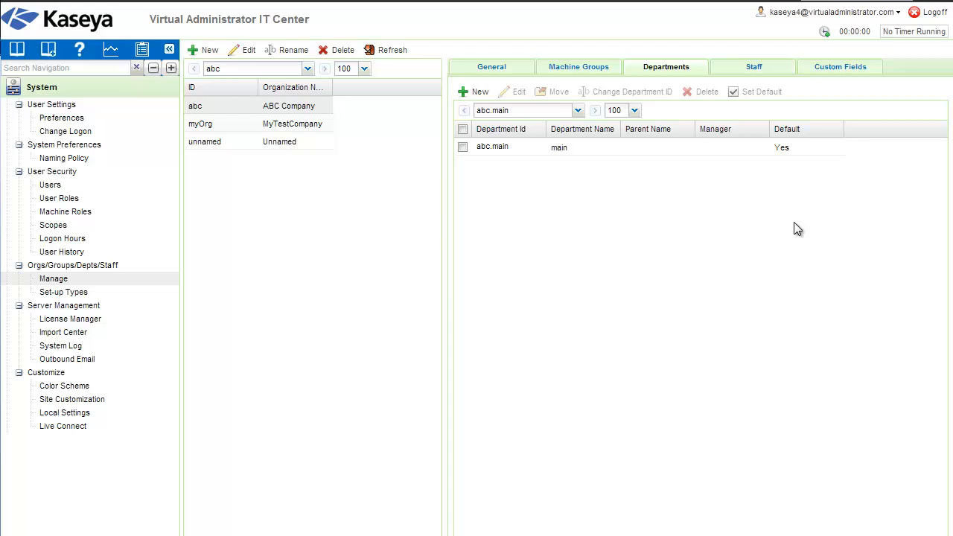
mouse_move(787, 183)
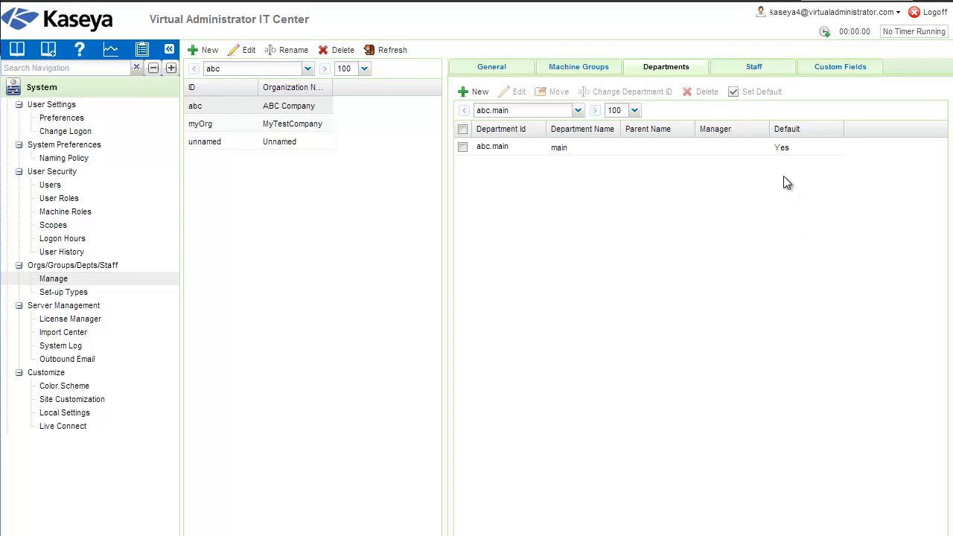
mouse_move(808, 150)
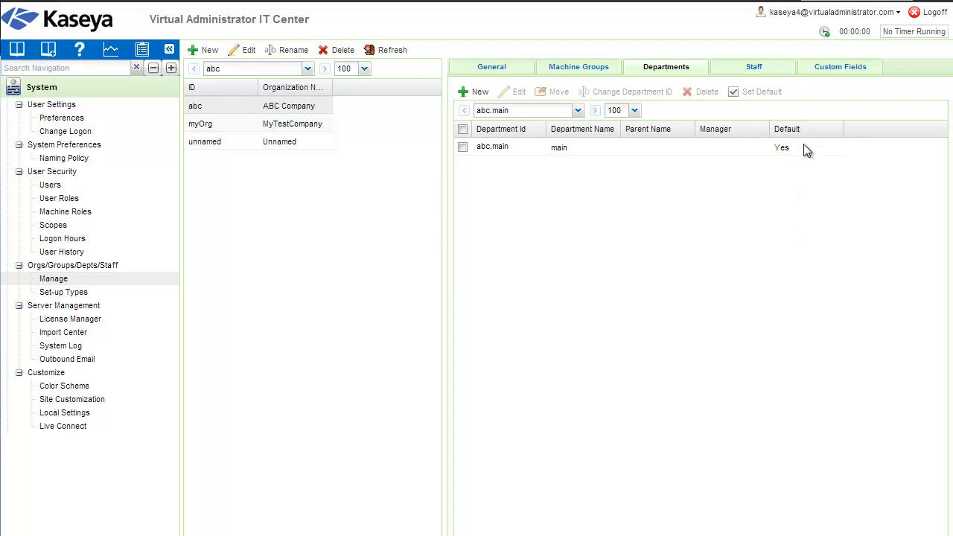
left_click(840, 66)
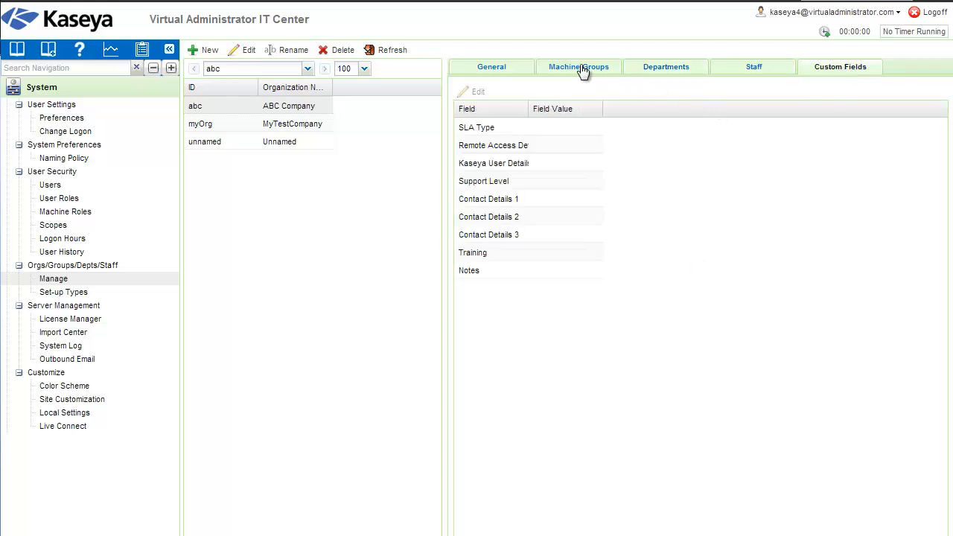
left_click(578, 66)
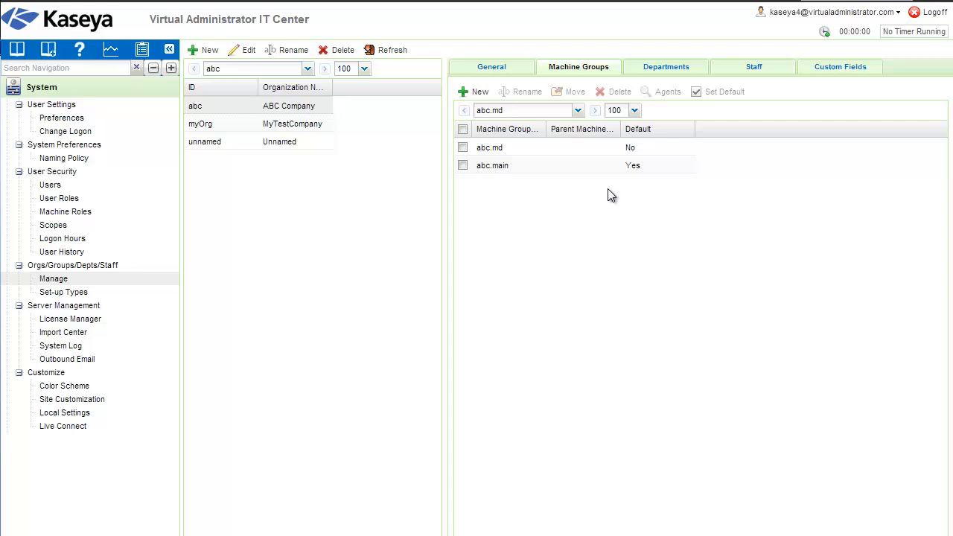
mouse_move(279, 141)
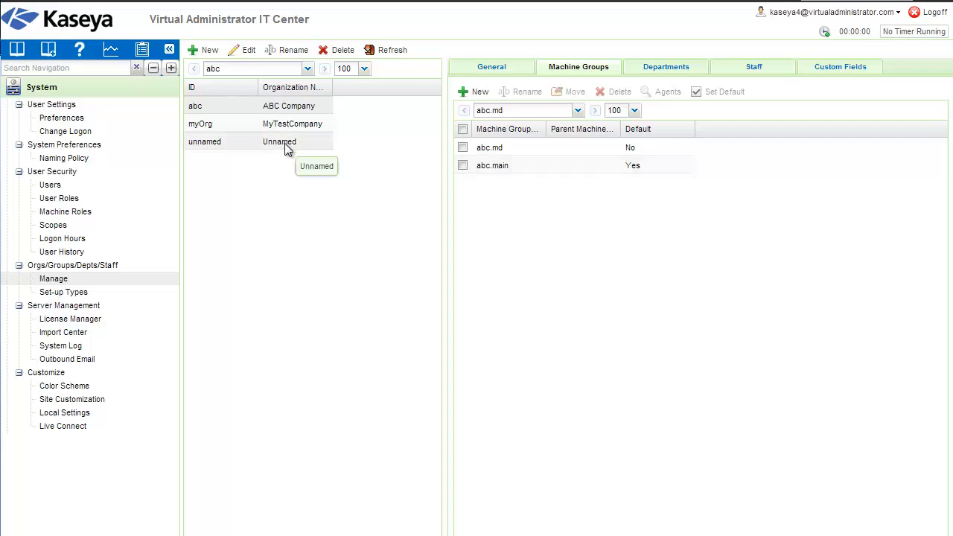